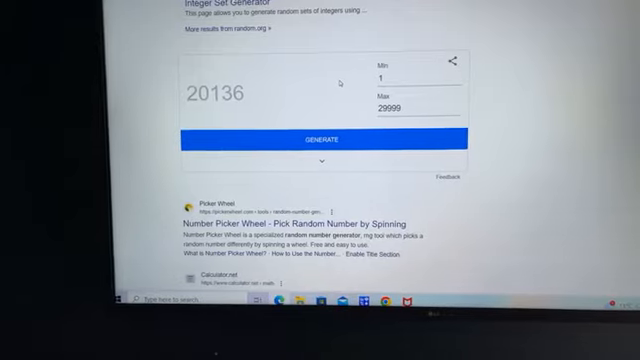
{"action": "scroll", "scroll_direction": "down", "scroll_amount": 3}
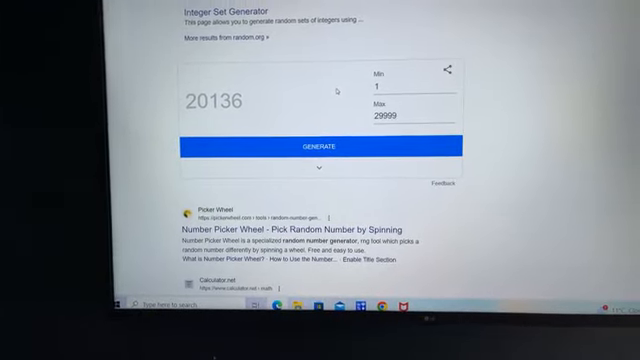